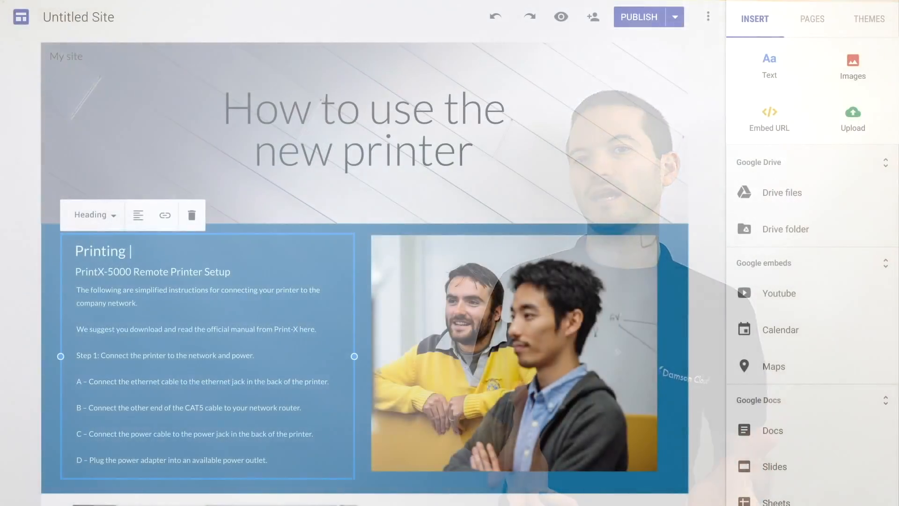
Add a Printing heading above the PrintX-5000 Remote Printer Setup instructions.
{"action": "left_click", "coordinate": [592, 16]}
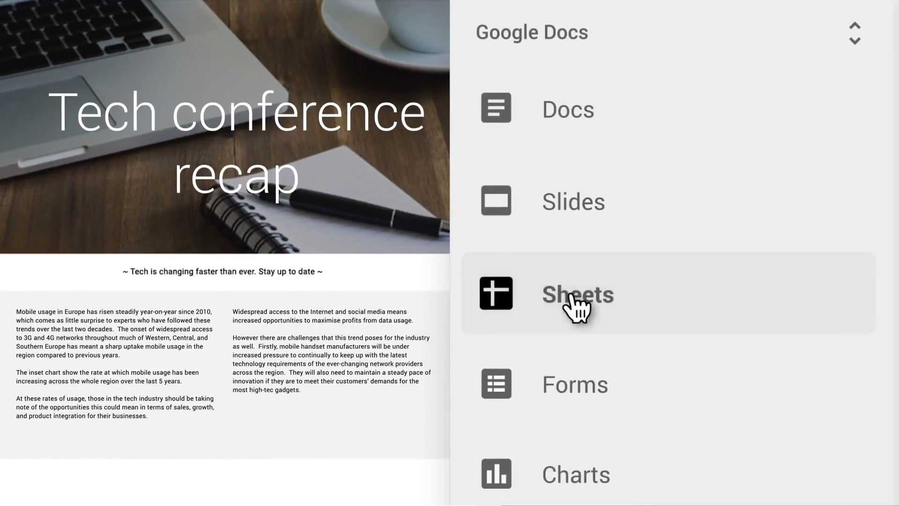
Embed the VR Headset Growth Projections chart from Sheets on the page.
{"action": "left_click", "coordinate": [577, 294]}
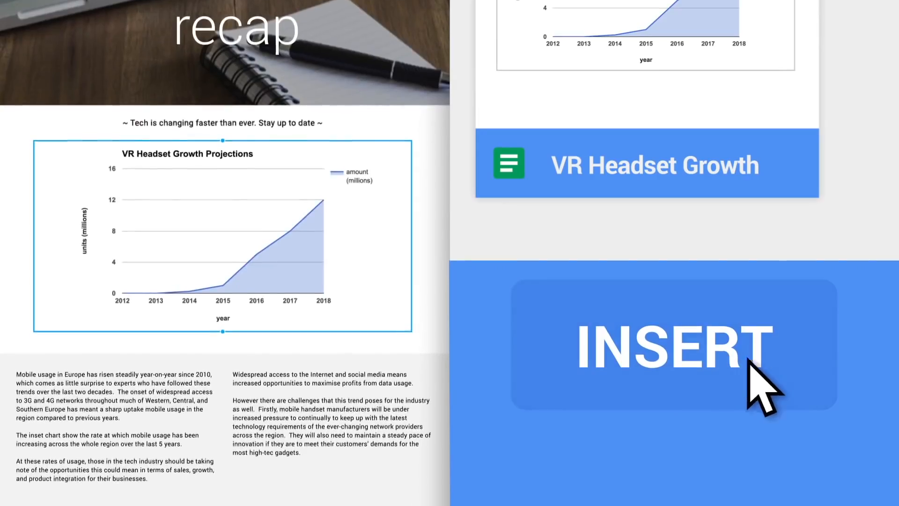